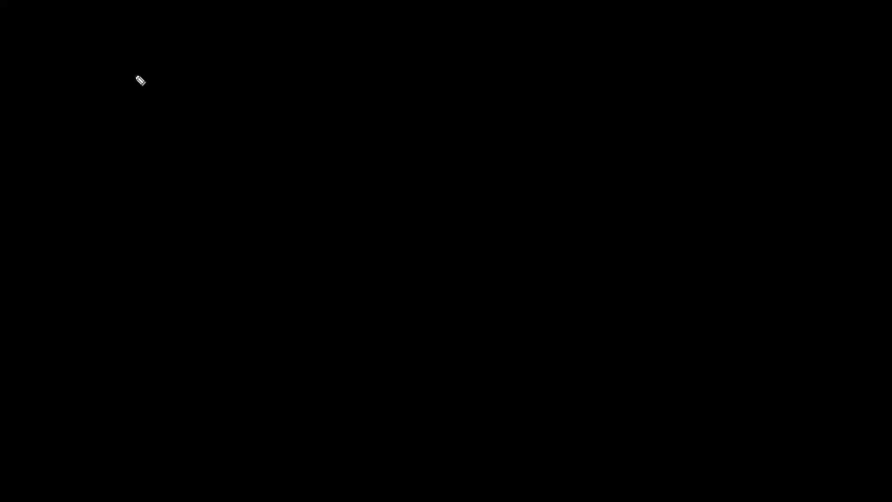
# Handwrite 4/5 and 5/6 side by side and start rewriting them below over common factors
pyautogui.moveTo(136, 73); pyautogui.dragTo(133, 131)
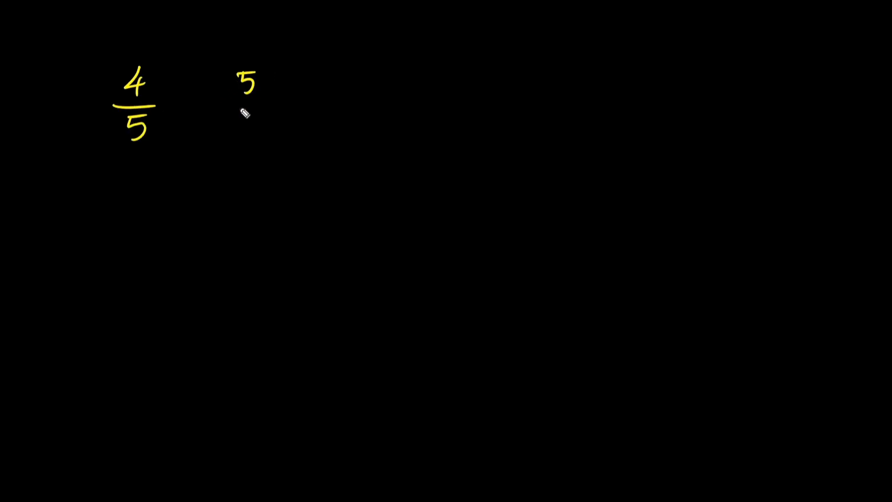
pyautogui.moveTo(233, 108); pyautogui.dragTo(250, 136)
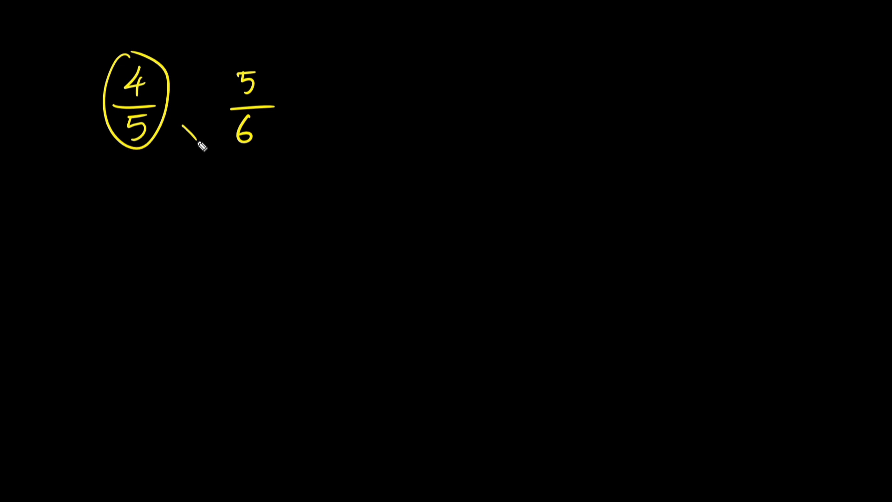
pyautogui.moveTo(187, 131); pyautogui.dragTo(250, 131)
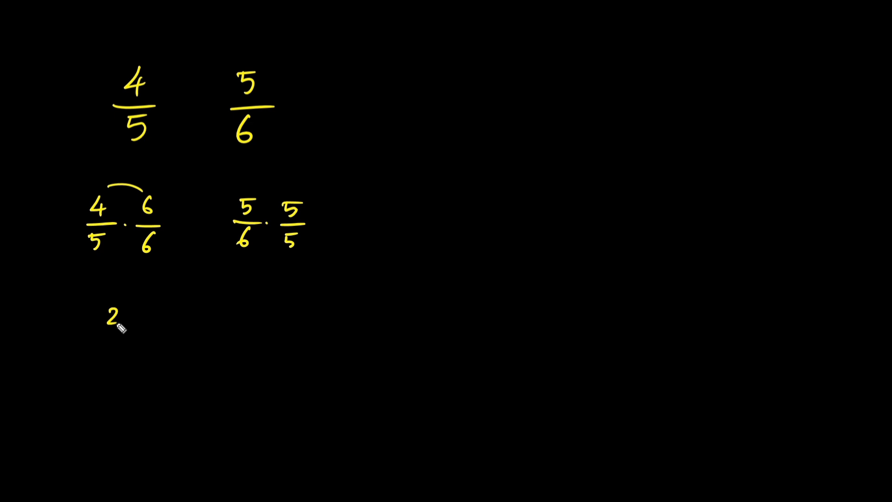
# Write the products 24/30 and 25/30 beneath the rewritten fractions
pyautogui.write('24')
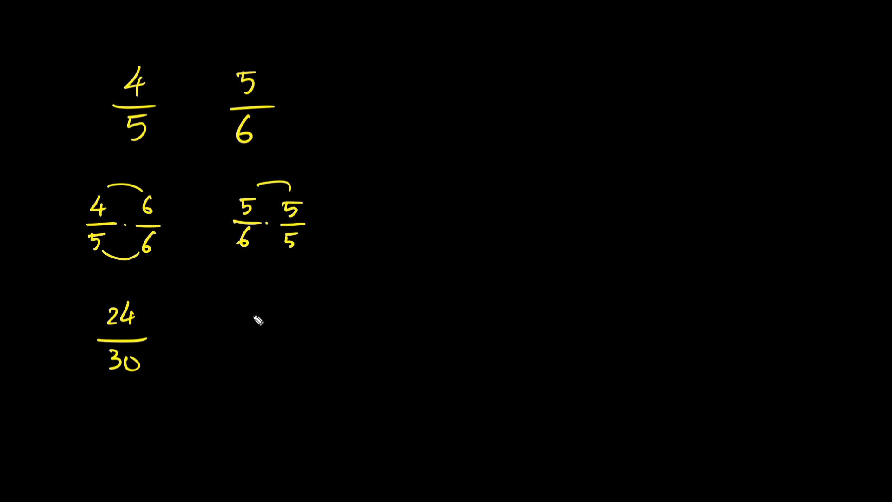
pyautogui.write('25')
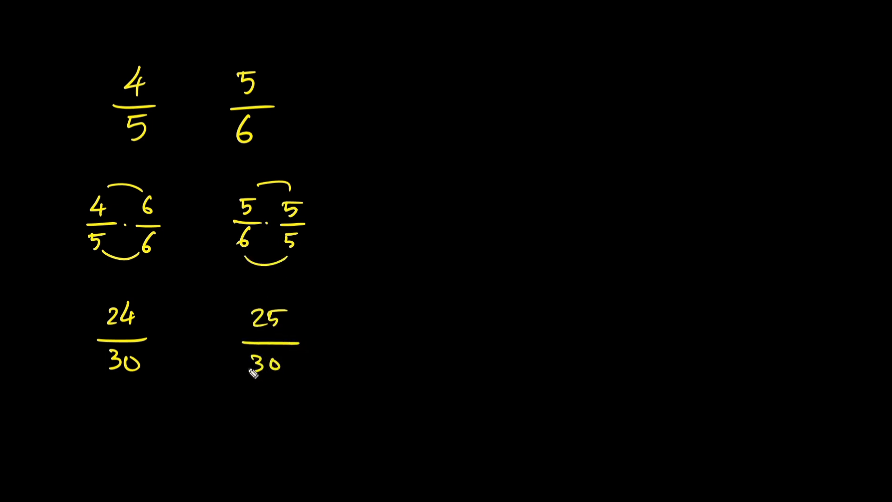
pyautogui.moveTo(176, 327)
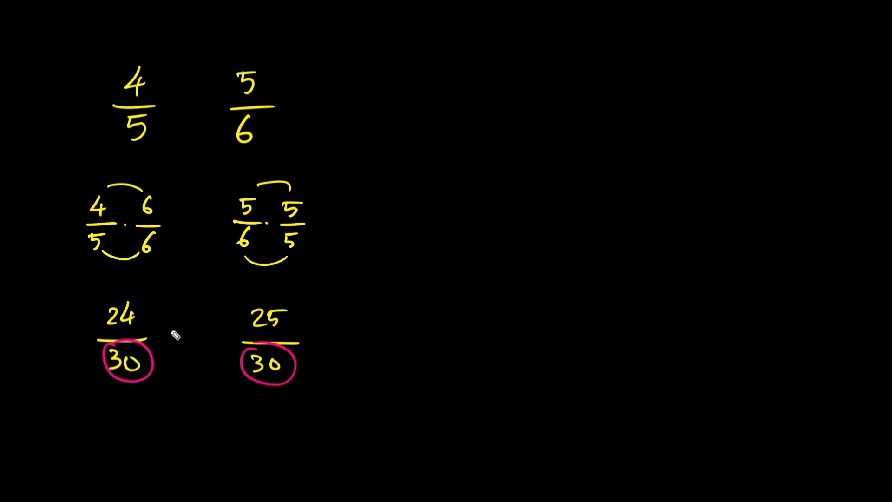
pyautogui.moveTo(203, 317)
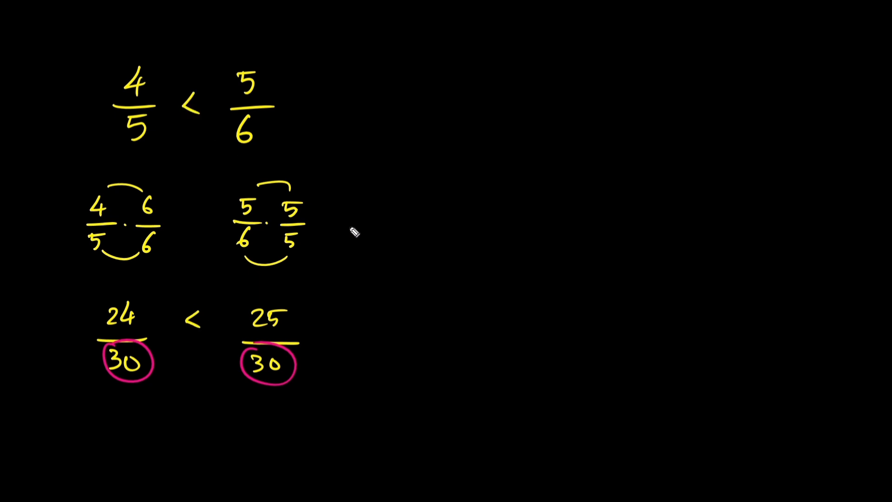
pyautogui.moveTo(354, 227)
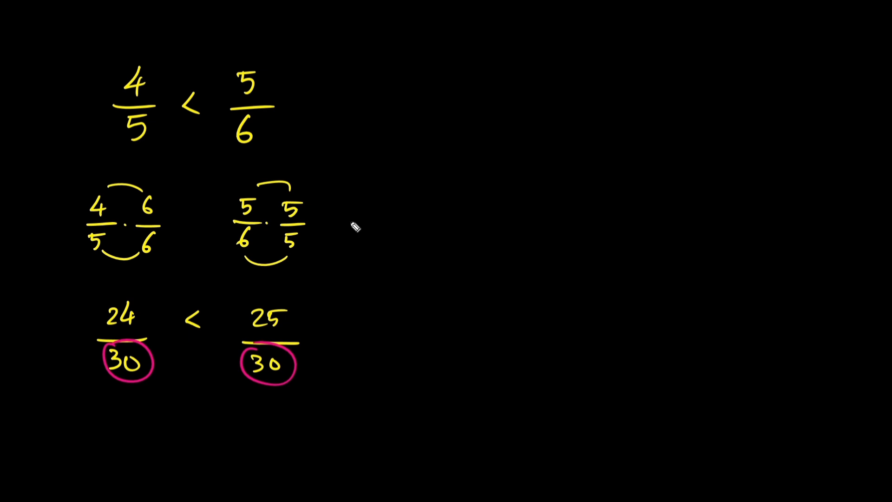
pyautogui.moveTo(429, 111)
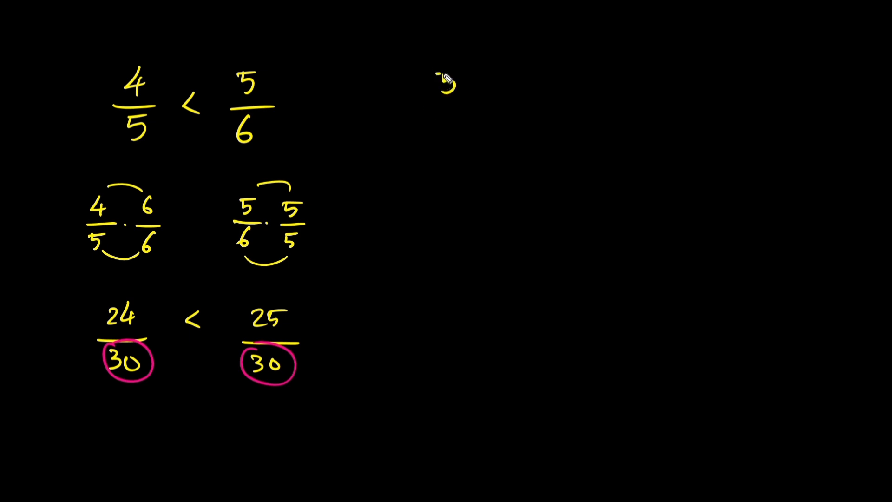
# Write 5/7 and 3/8 on the right and rewrite them with ·8/8 and ·7/7
pyautogui.write('5/7')
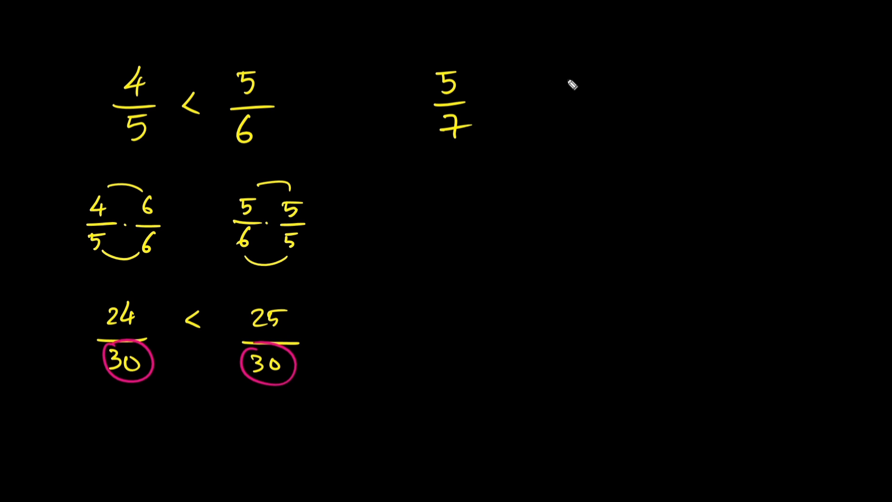
pyautogui.write('3/8')
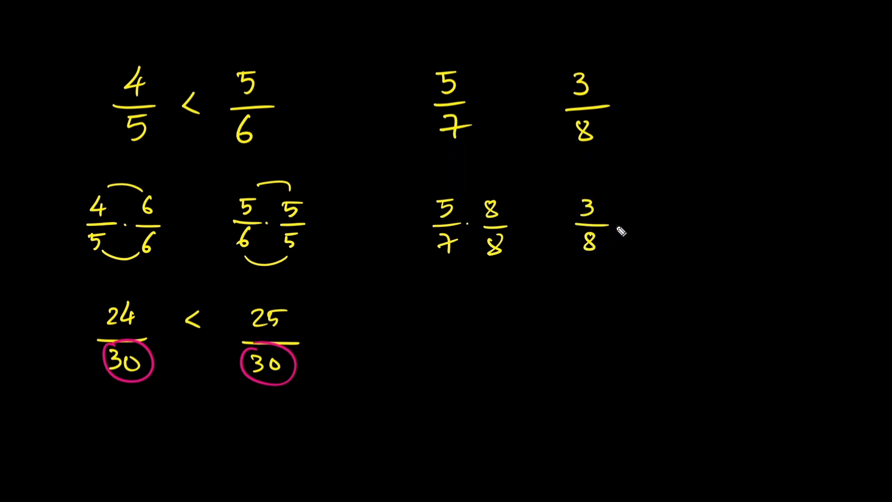
pyautogui.write('·7/7')
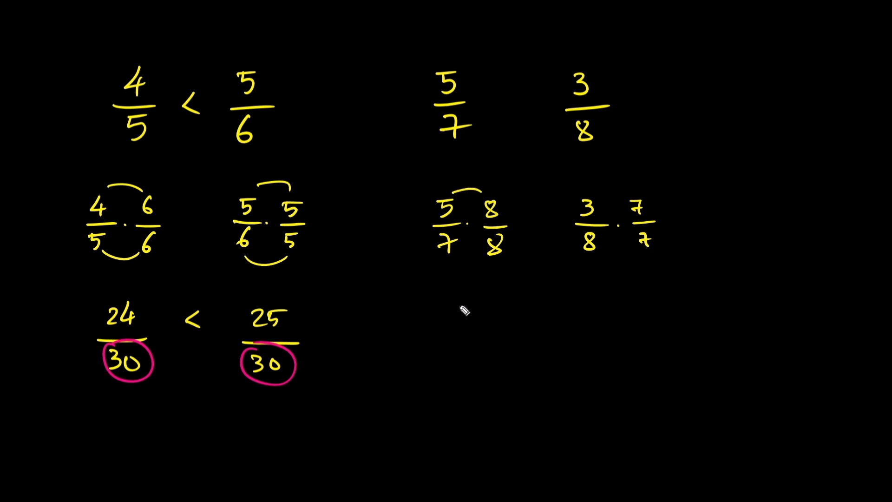
# Write 40/56 and 21/56 and draw a greater-than sign between 5/7 and 3/8
pyautogui.write('40')
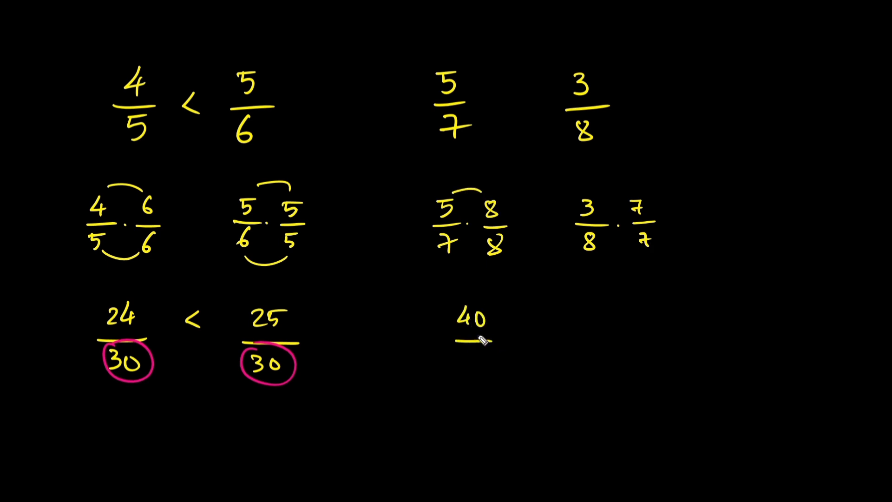
pyautogui.write('56')
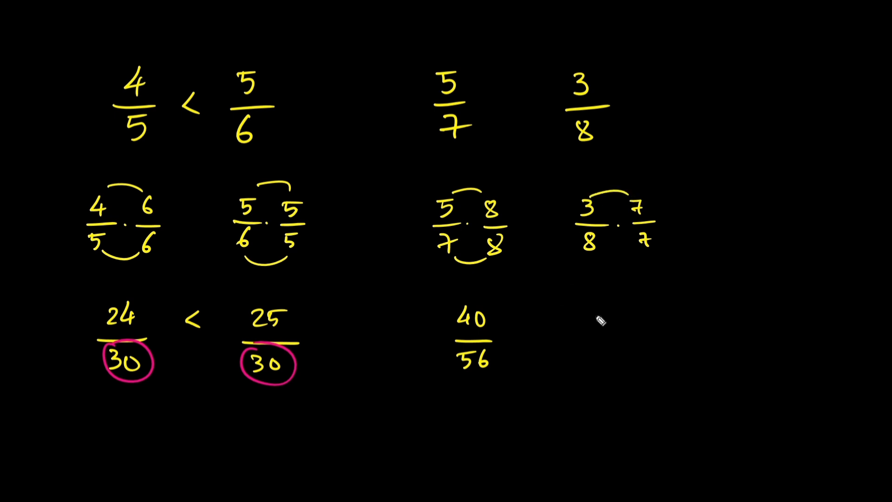
pyautogui.write('21/')
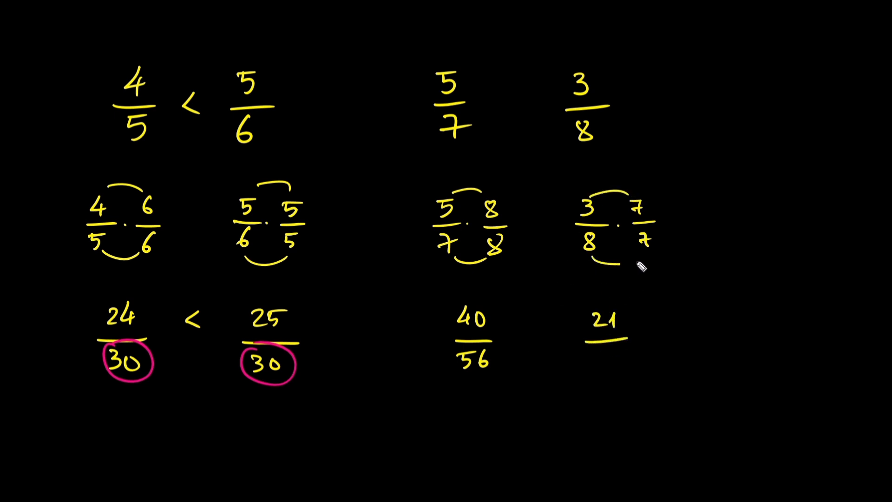
pyautogui.write('56')
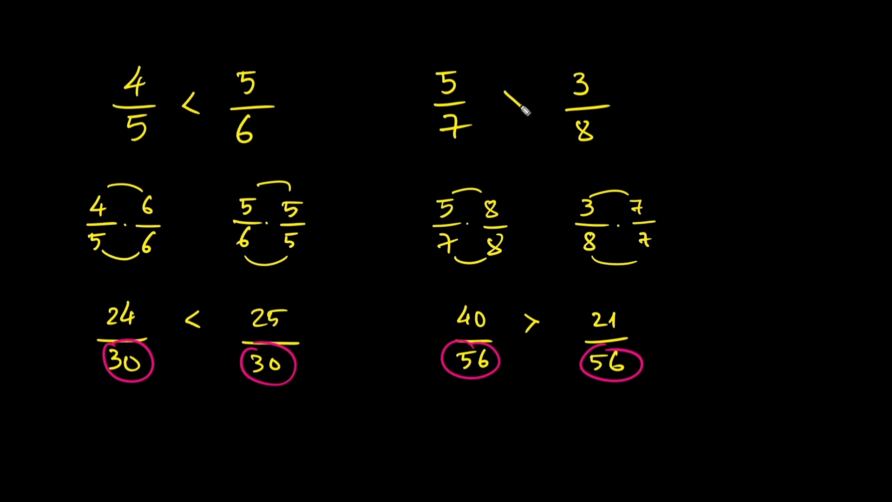
pyautogui.moveTo(506, 102); pyautogui.dragTo(523, 119)
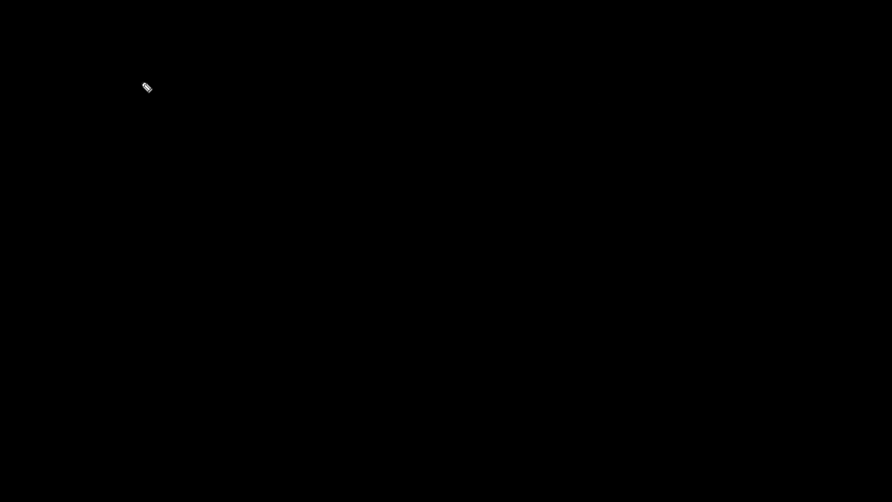
# Begin the third problem by writing 4/9 at the top left of the cleared canvas
pyautogui.moveTo(145, 74); pyautogui.dragTo(150, 142)
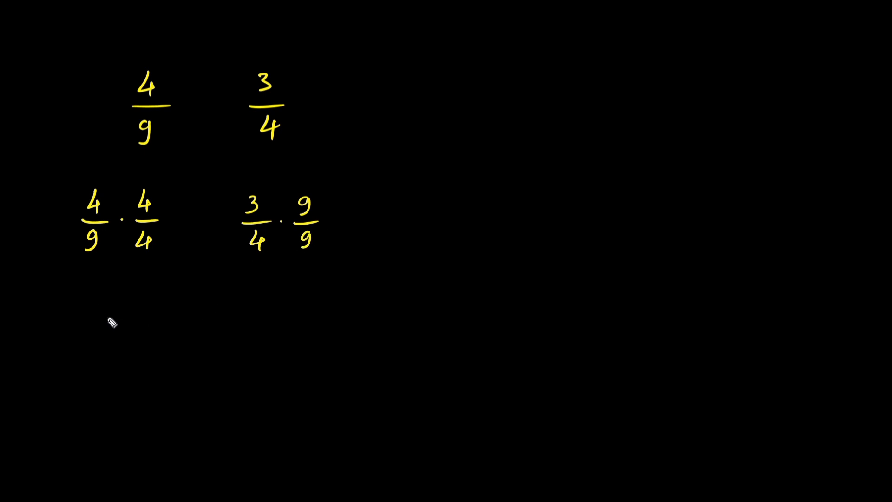
# Write 16/36 and 27/36, then draw a less-than sign between 4/9 and 3/4
pyautogui.moveTo(94, 188); pyautogui.dragTo(131, 177)
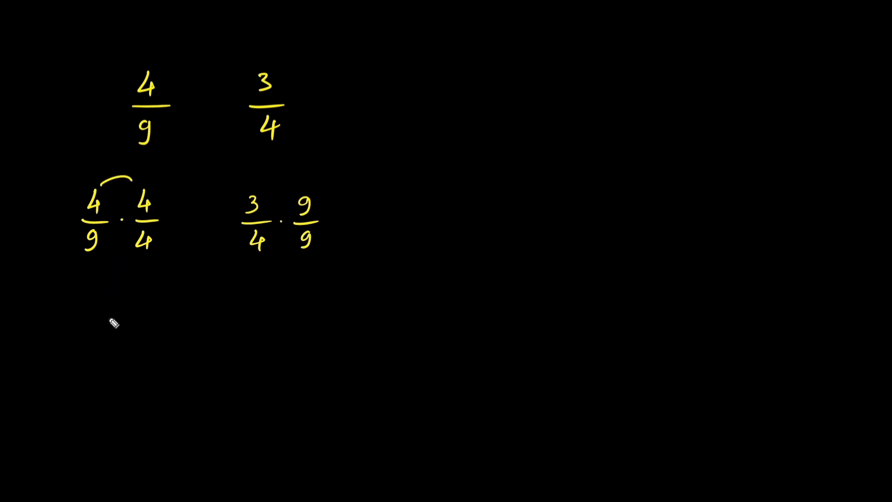
pyautogui.write('16')
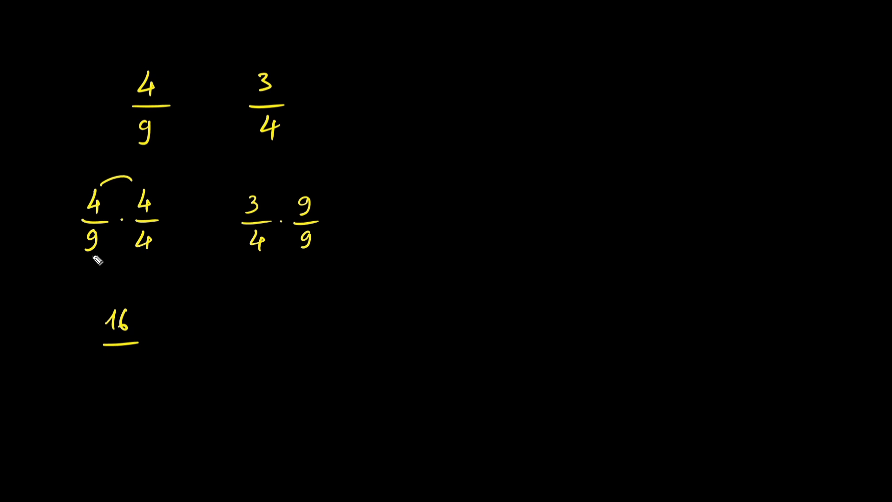
pyautogui.write('36')
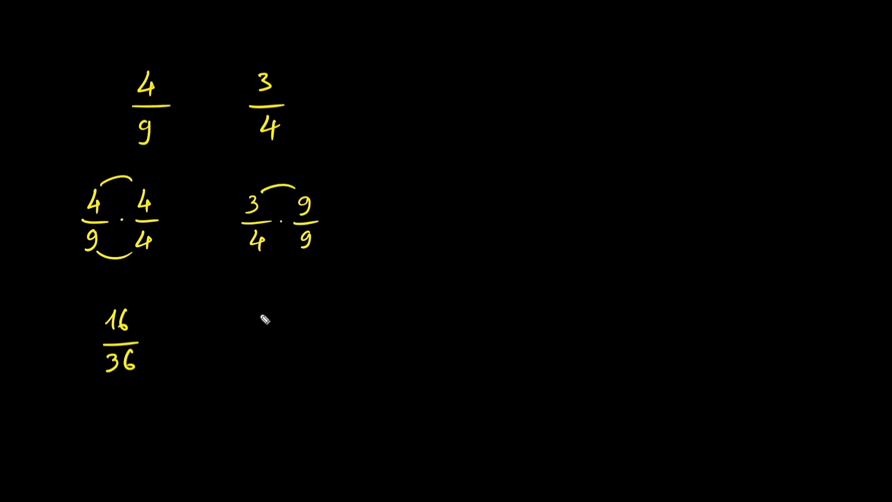
pyautogui.write('27')
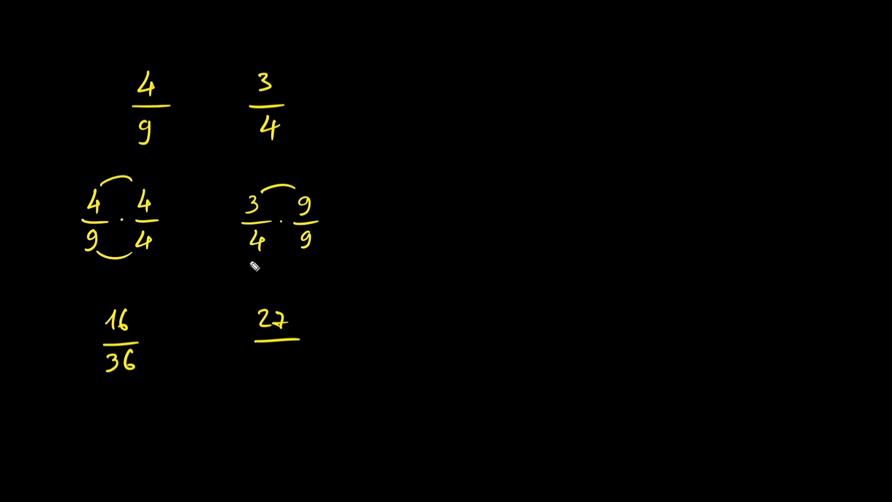
pyautogui.write('36')
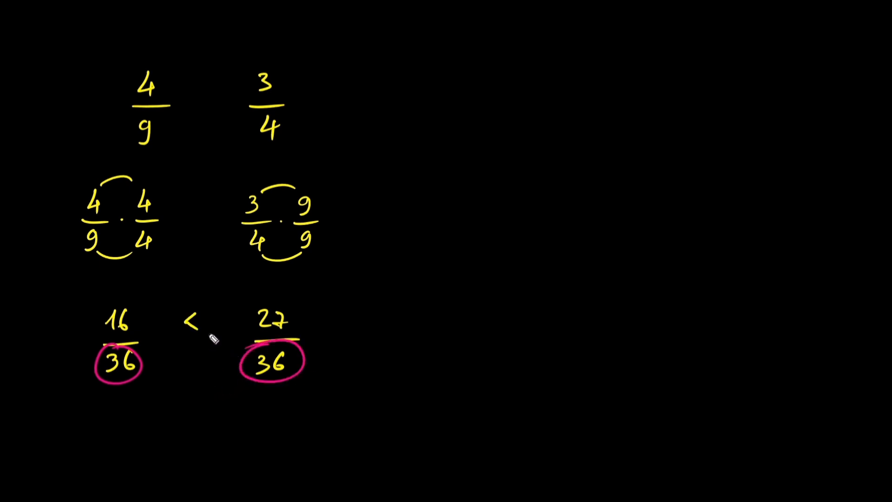
pyautogui.moveTo(194, 120); pyautogui.dragTo(213, 88)
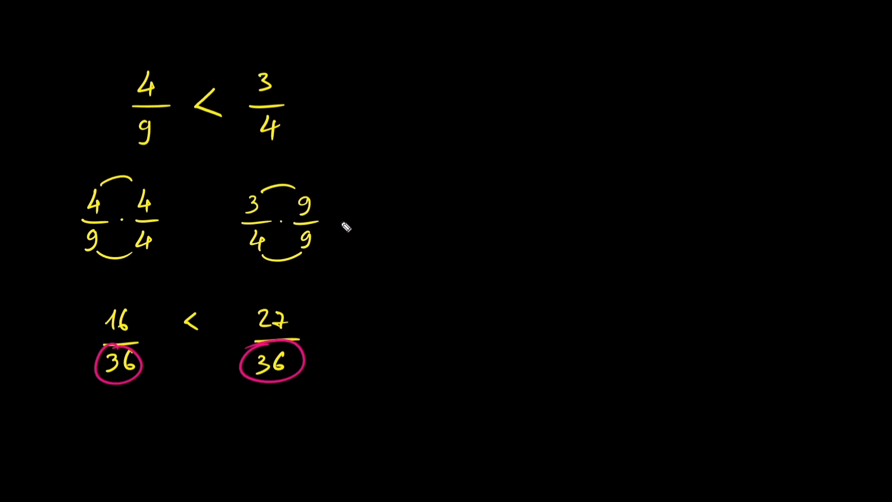
pyautogui.moveTo(523, 168)
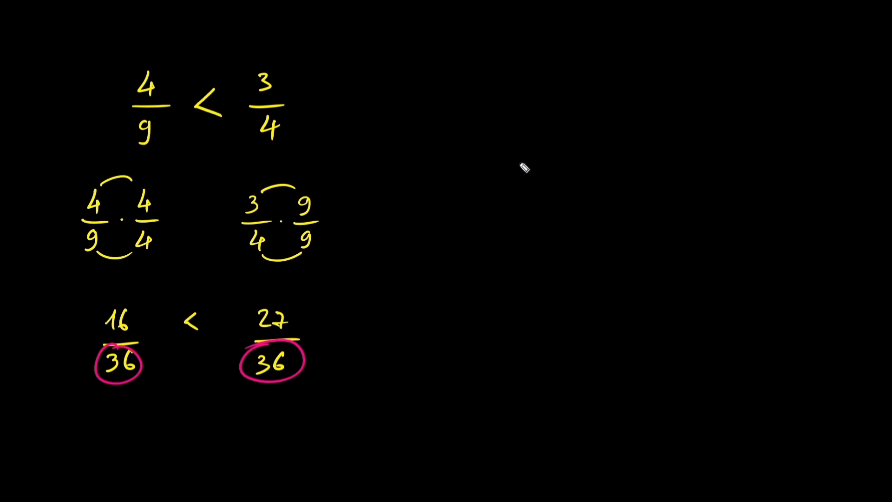